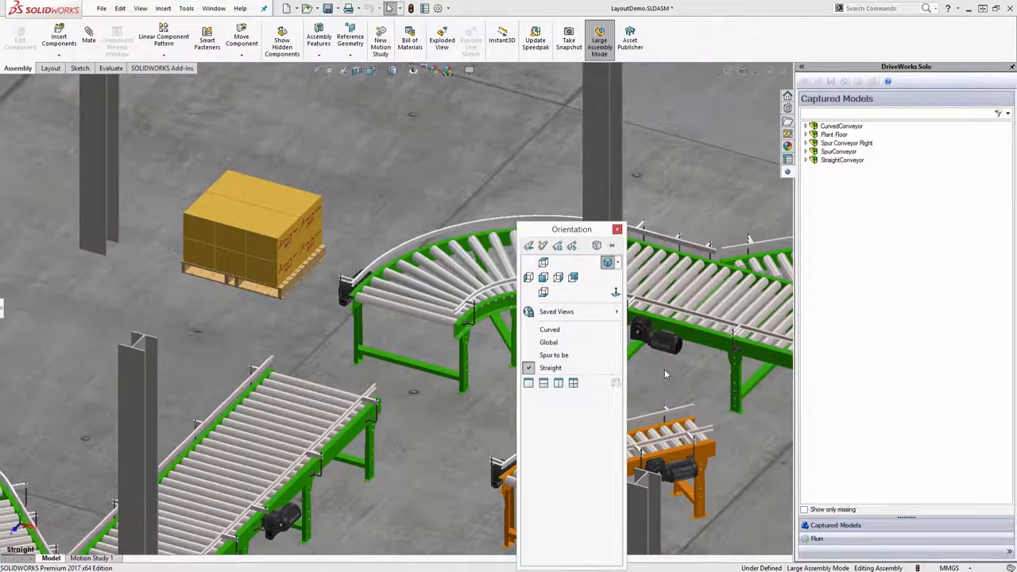
- Cycle the saved views, Global for the whole floor, then settle on the Curved view
{"action": "left_click", "coordinate": [548, 342]}
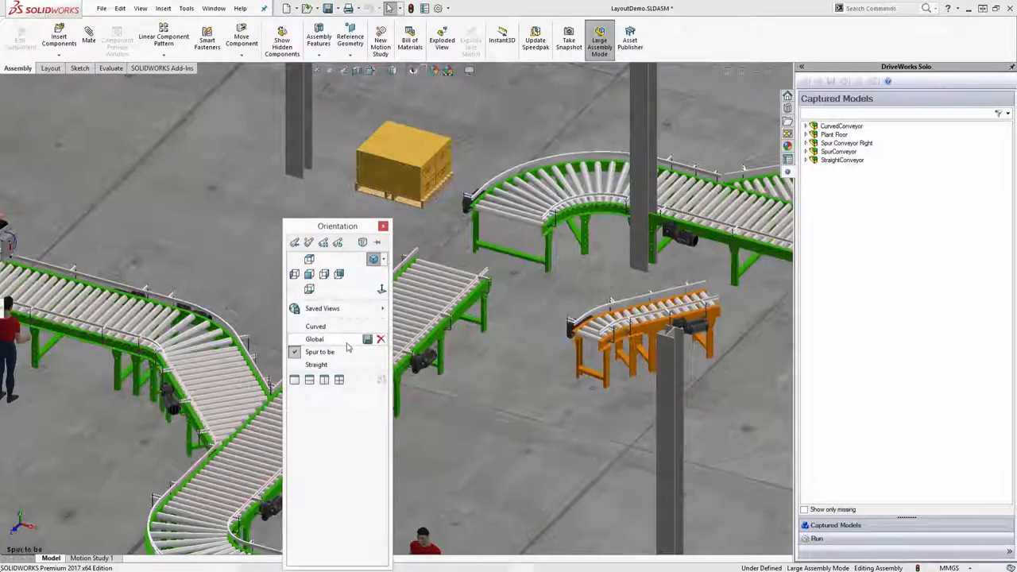
{"action": "left_click", "coordinate": [315, 340]}
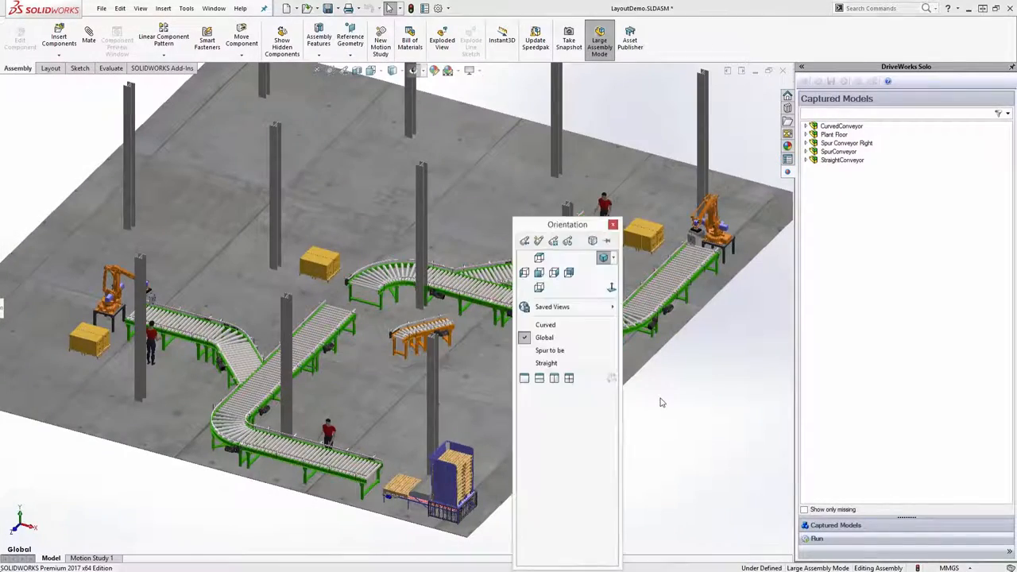
{"action": "left_click", "coordinate": [545, 324]}
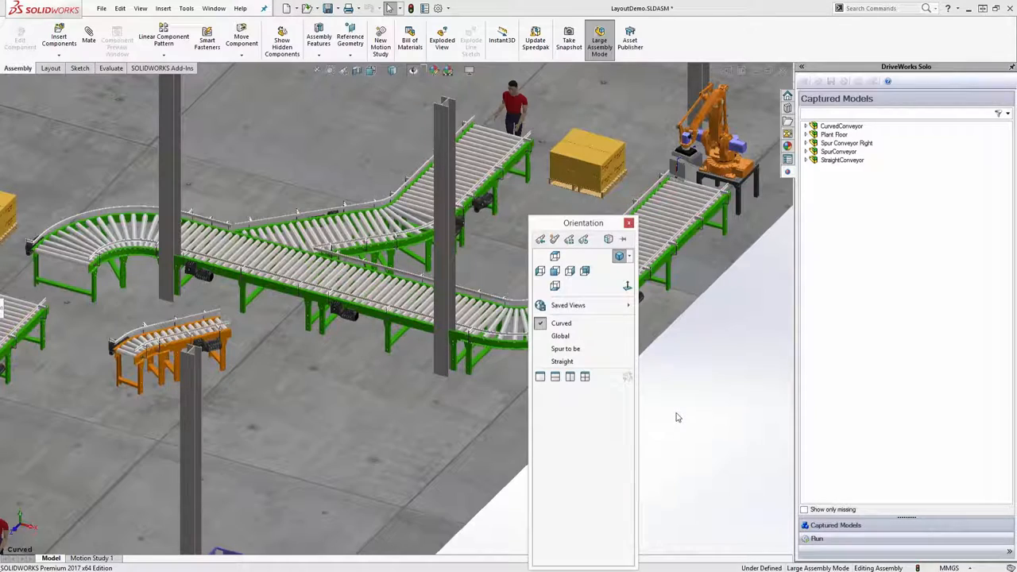
{"action": "left_click", "coordinate": [566, 348]}
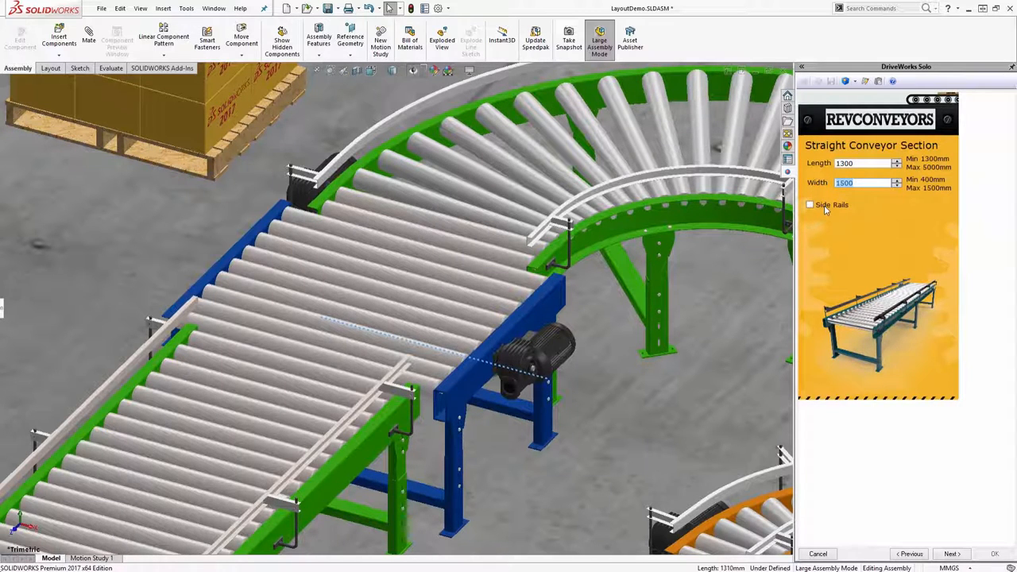
- Enter width 1200 mm for the 5000 mm straight section and return to the Global view
{"action": "type", "text": "1200"}
{"action": "left_click", "coordinate": [868, 162]}
{"action": "type", "text": "5000"}
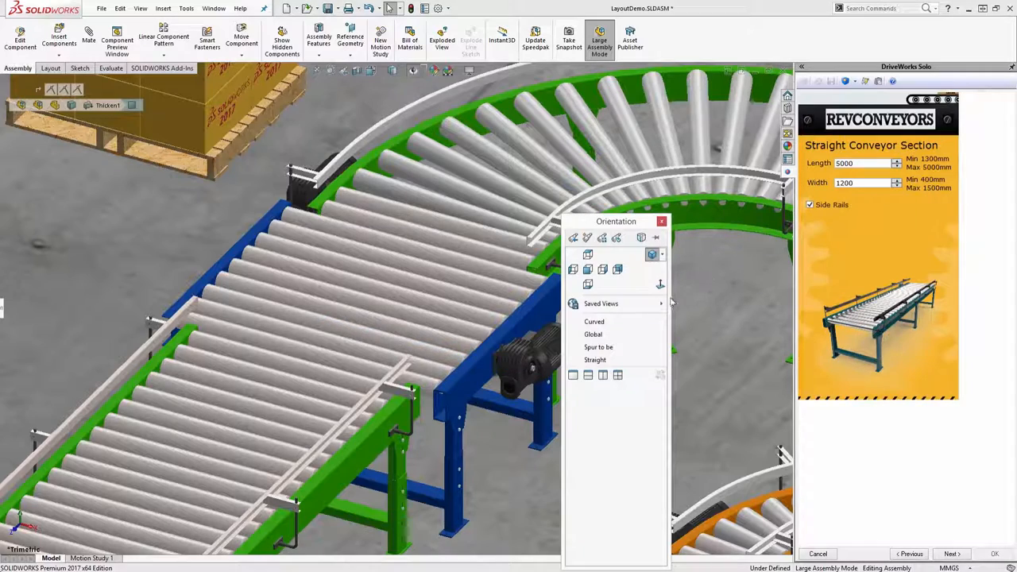
{"action": "left_click", "coordinate": [593, 334]}
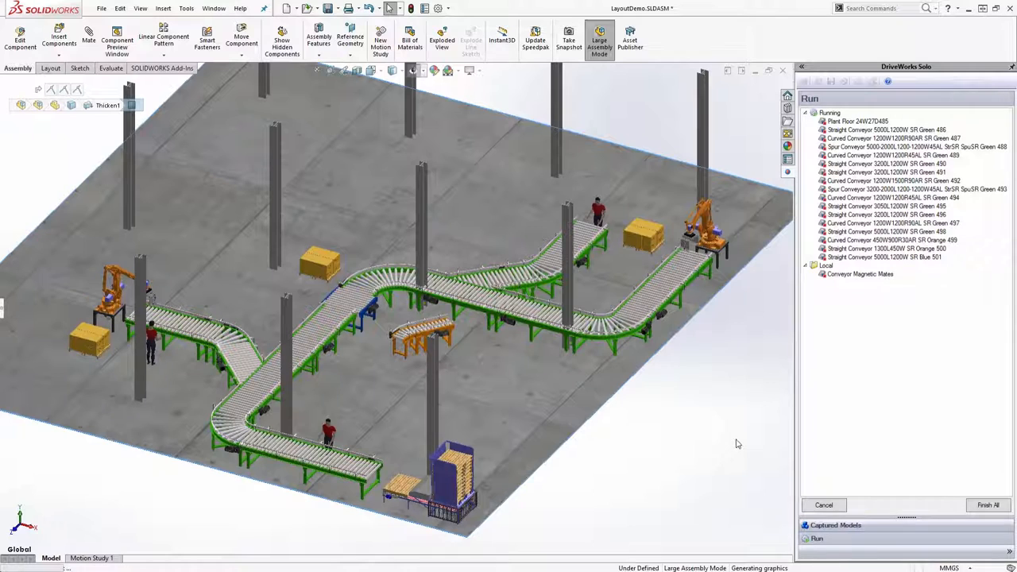
- Set the curved section to red, 1200 mm radius and width, 90° with side rails, and apply
{"action": "left_click", "coordinate": [883, 258]}
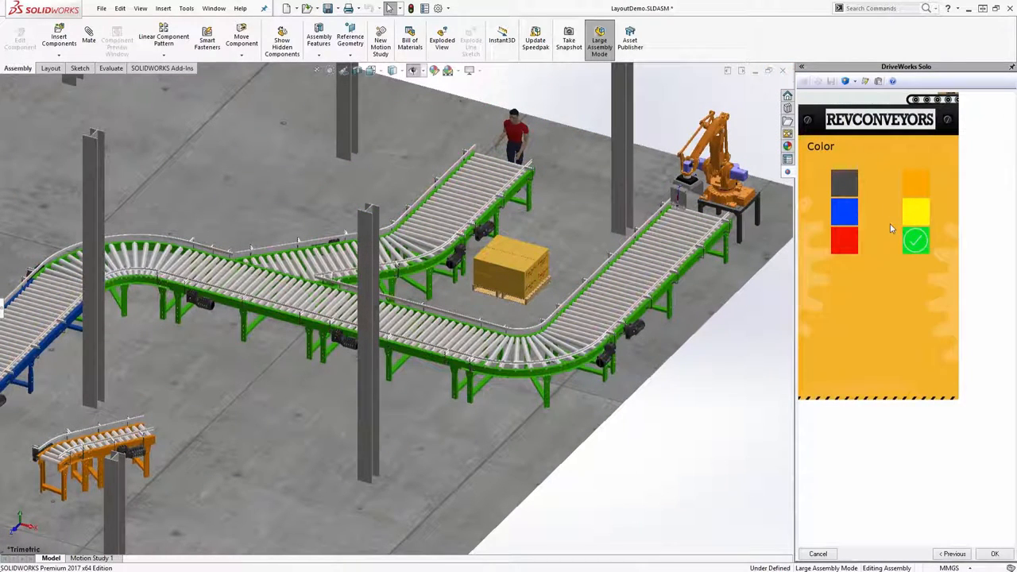
{"action": "left_click", "coordinate": [844, 242]}
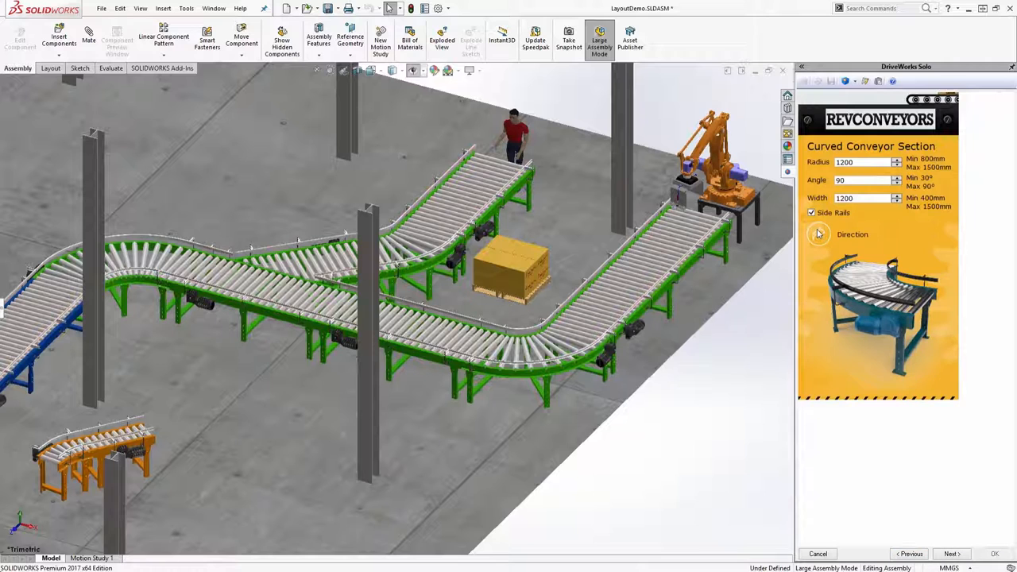
{"action": "left_click", "coordinate": [951, 553]}
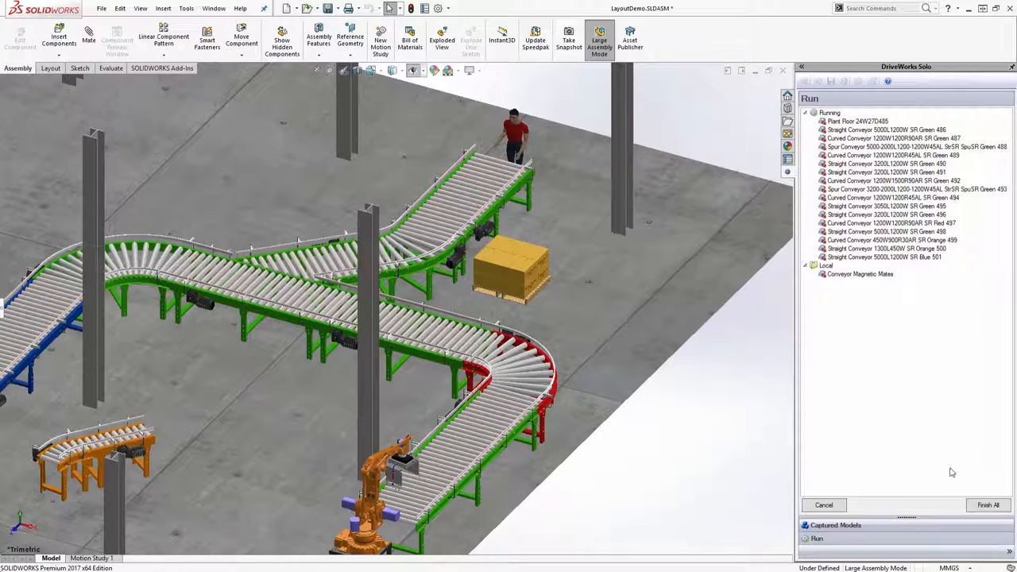
- Show the saved Spur to be view and reopen the straight section's DriveWorks settings
{"action": "left_click", "coordinate": [890, 222]}
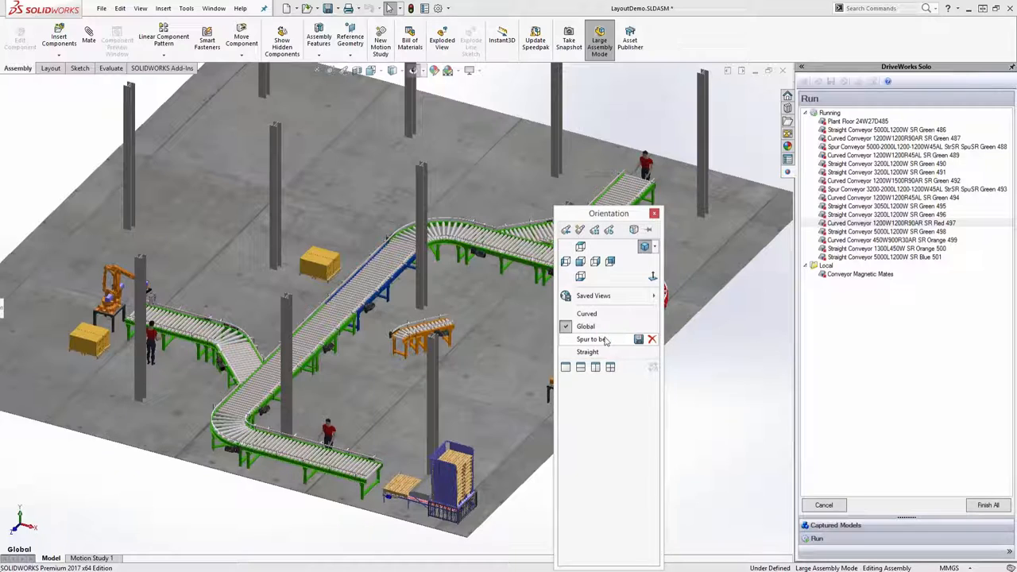
{"action": "left_click", "coordinate": [592, 340]}
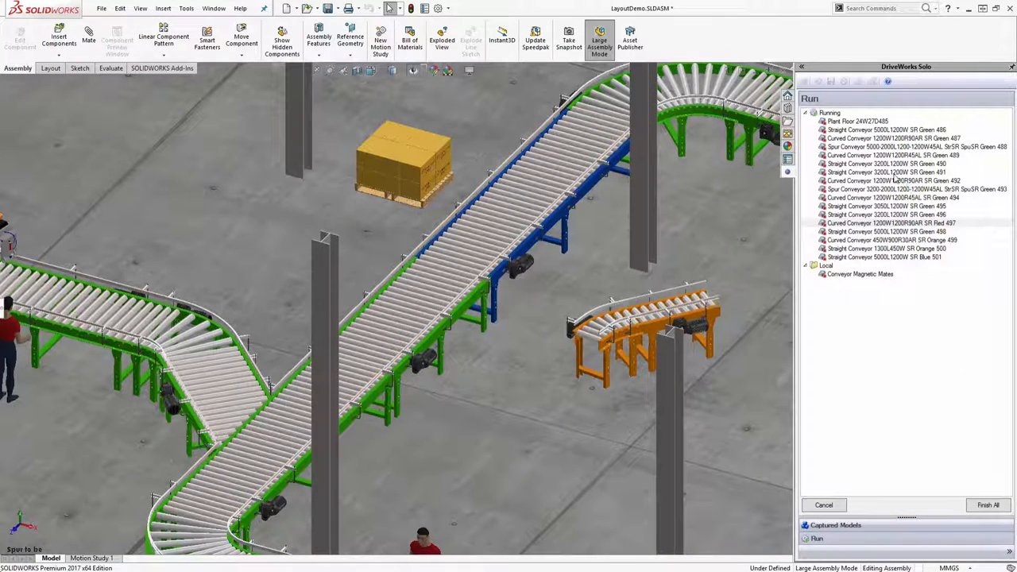
{"action": "left_click", "coordinate": [887, 172]}
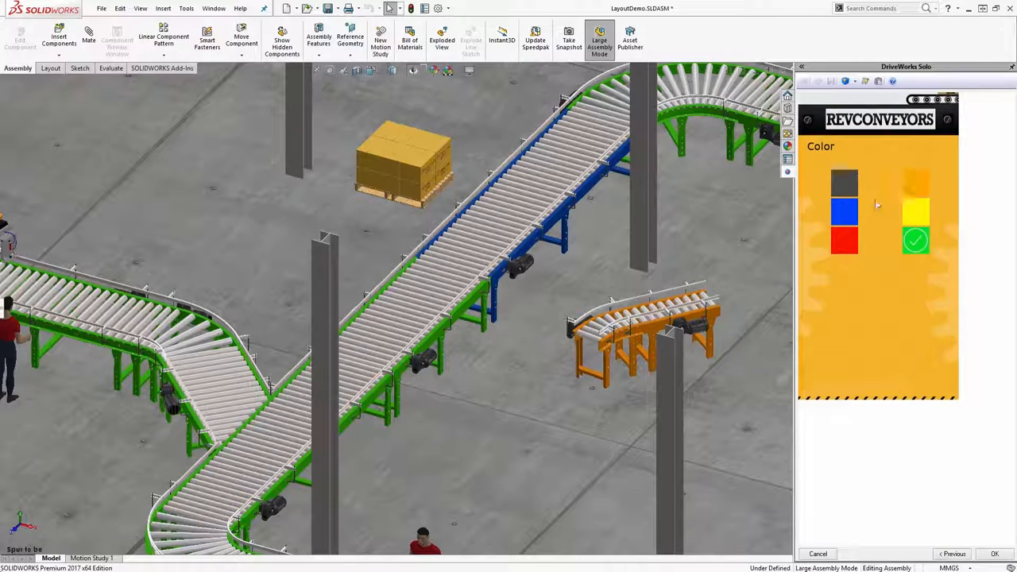
- Advance through colour and type, set the Y-spur to 2290 mm, 30°, 450 mm wide with side rails
{"action": "left_click", "coordinate": [951, 553]}
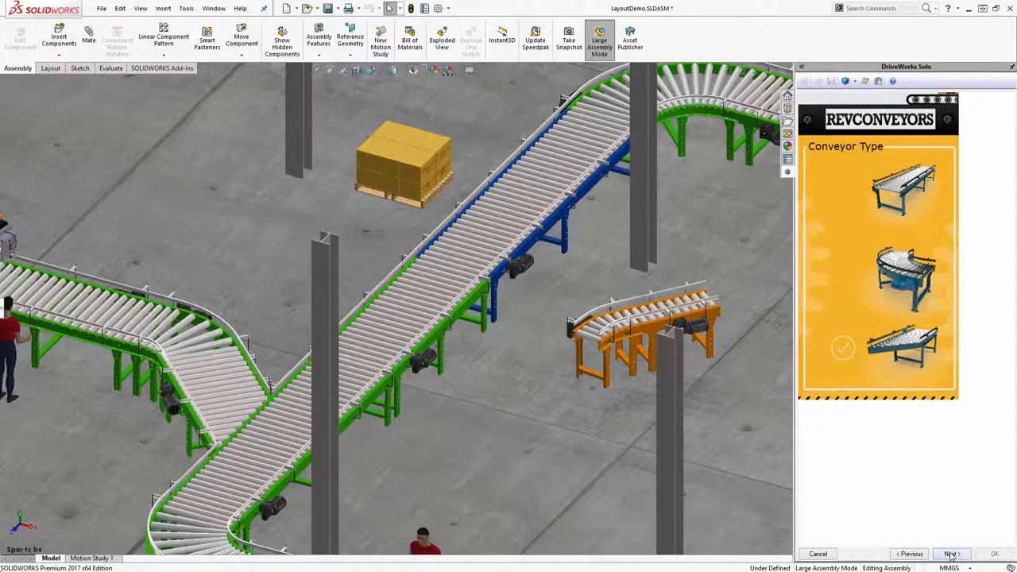
{"action": "left_click", "coordinate": [951, 553]}
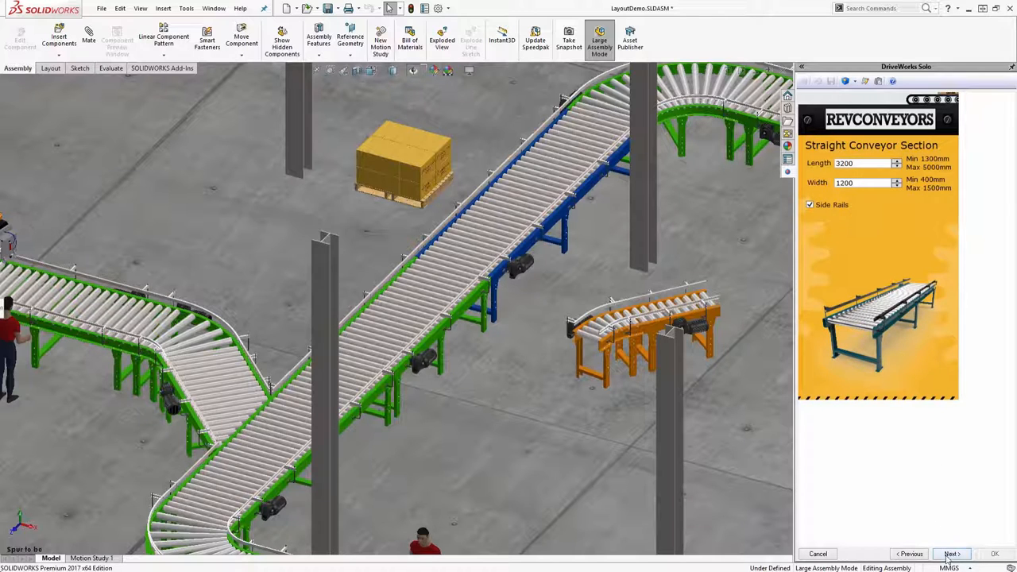
{"action": "left_click", "coordinate": [951, 553]}
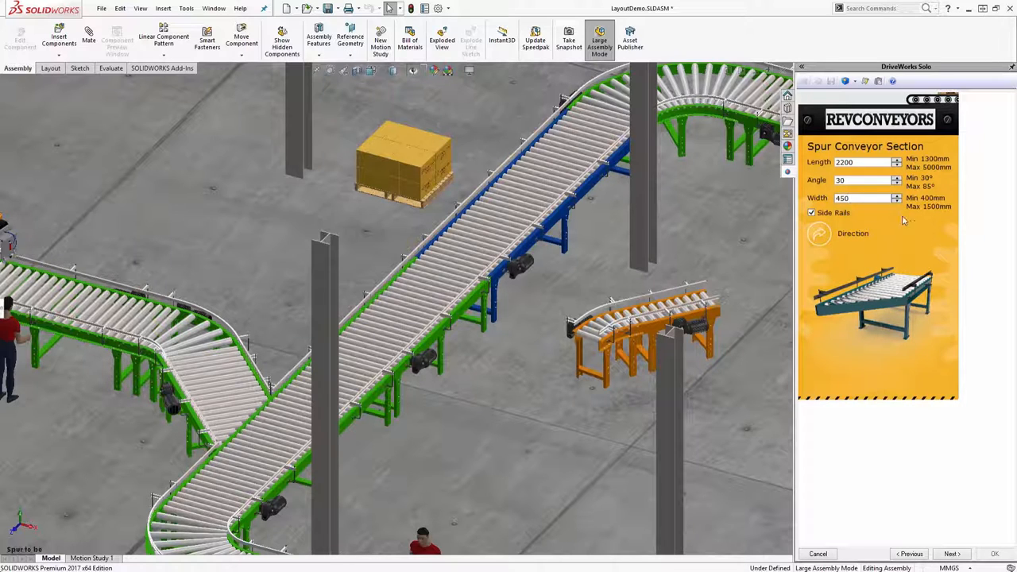
{"action": "left_click", "coordinate": [953, 553]}
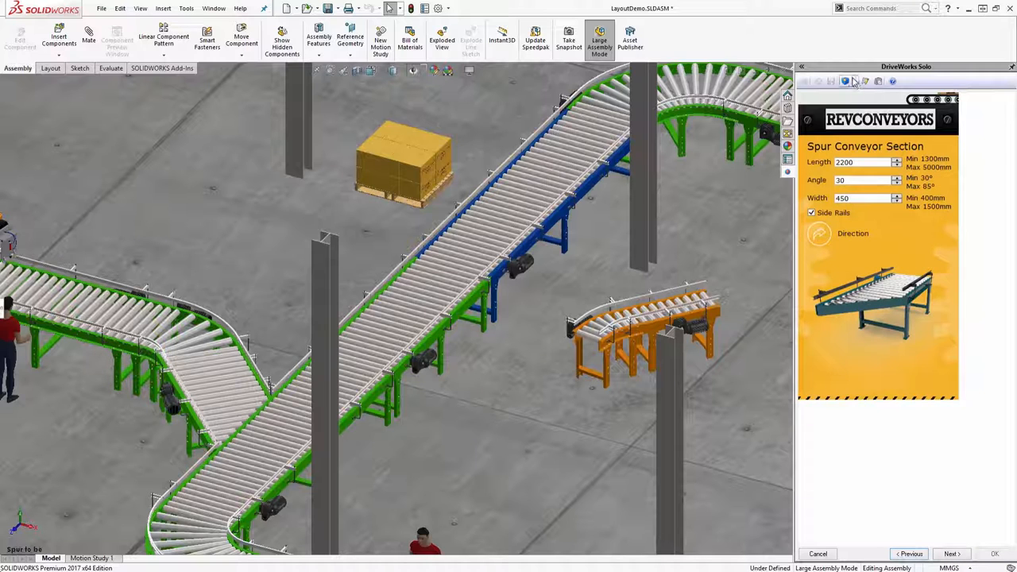
{"action": "left_click", "coordinate": [846, 81]}
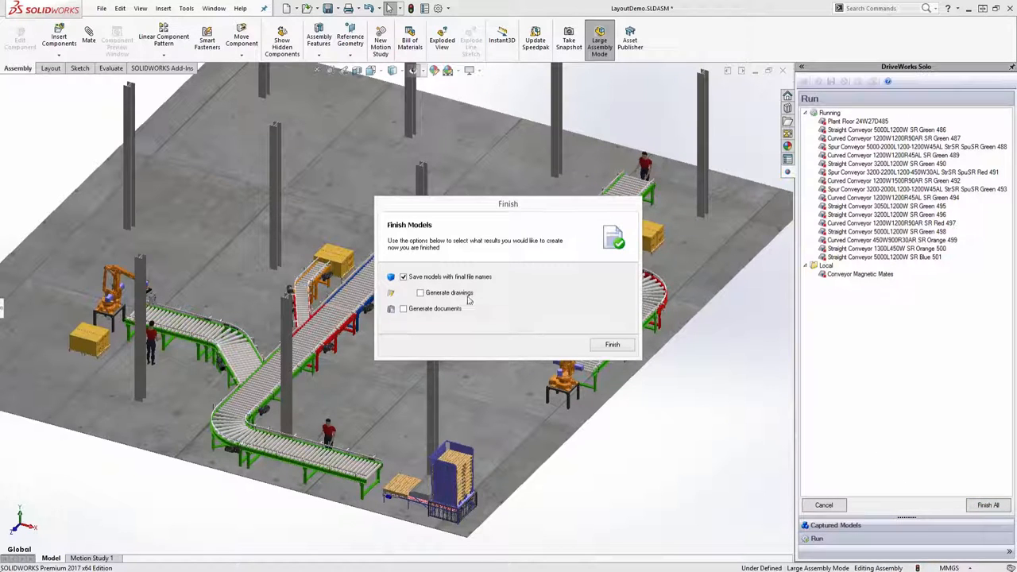
- Keep final file names, include drawings, and start generating the conveyor models
{"action": "left_click", "coordinate": [419, 293]}
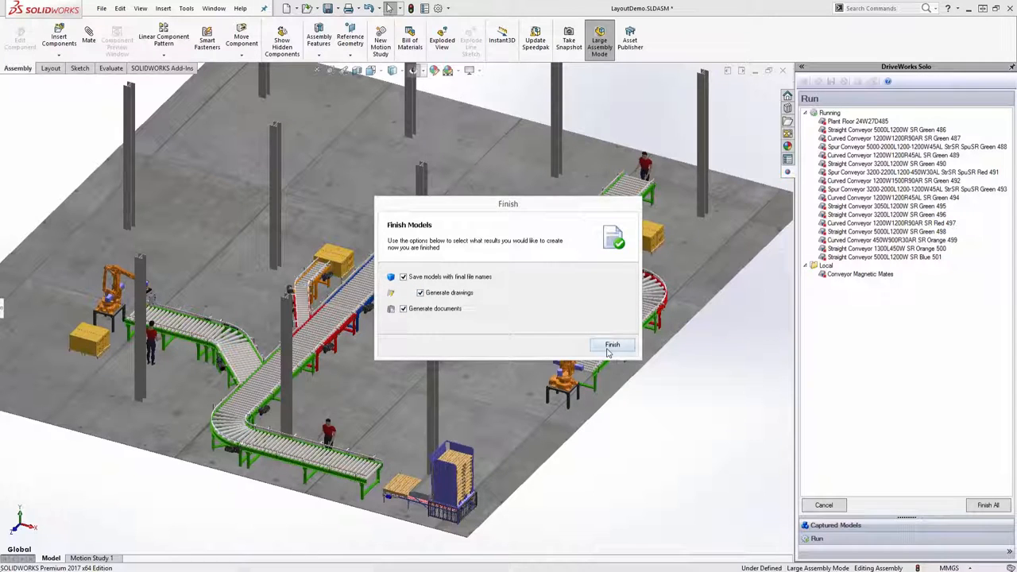
{"action": "left_click", "coordinate": [612, 343]}
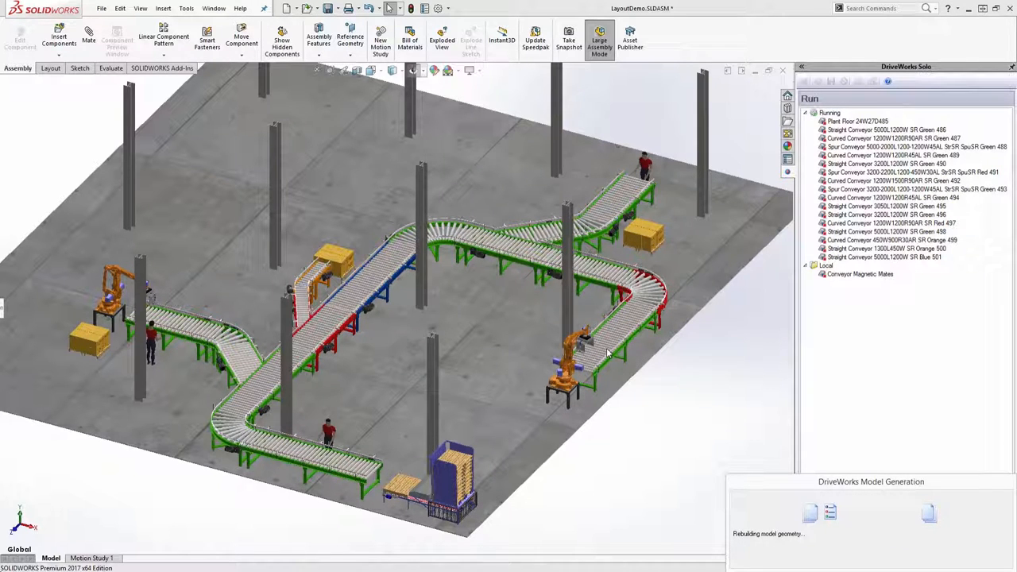